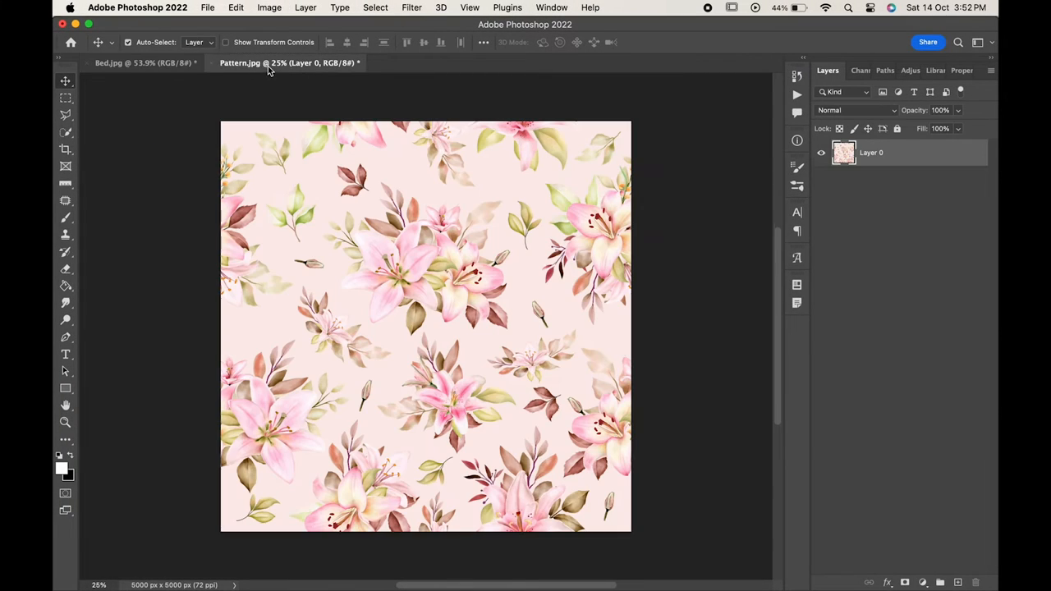
Step: Paste the pink lily pattern into Bed.jpg as Layer 1, resize it, fit the view, and hide it
left_click(140, 62)
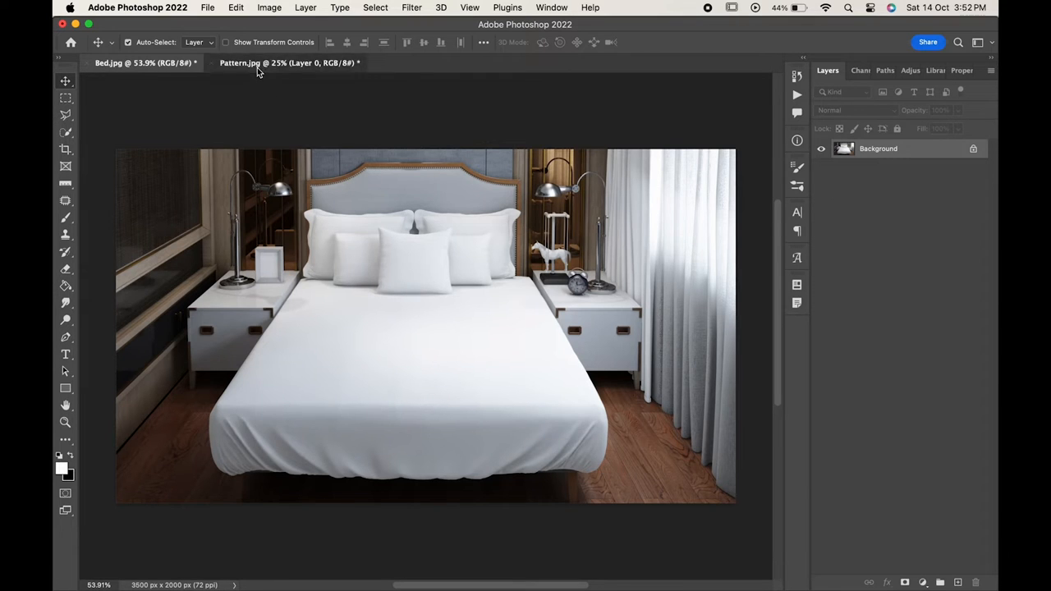
left_click(235, 7)
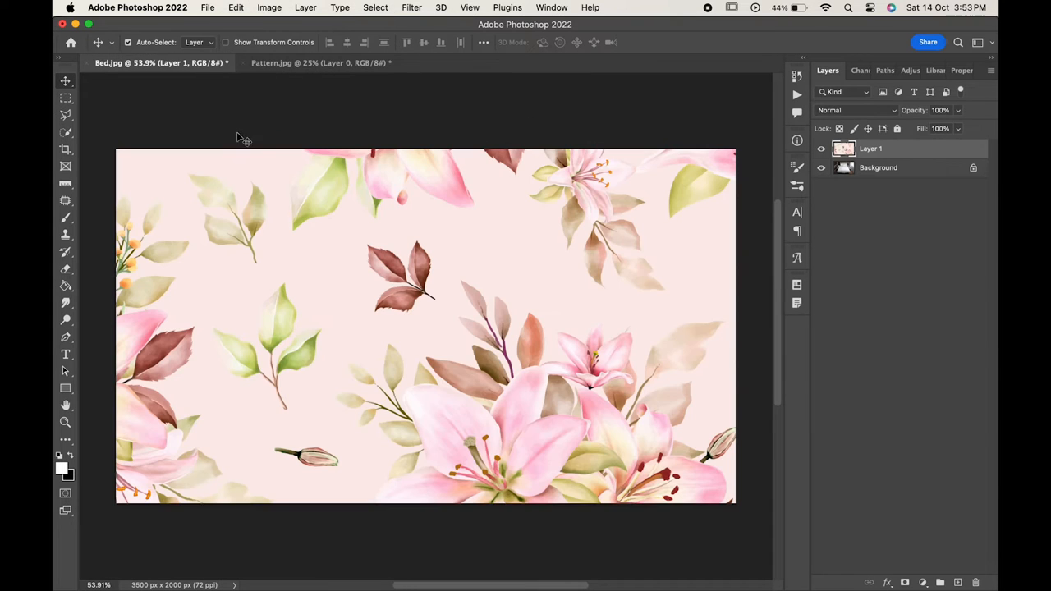
key("cmd+t")
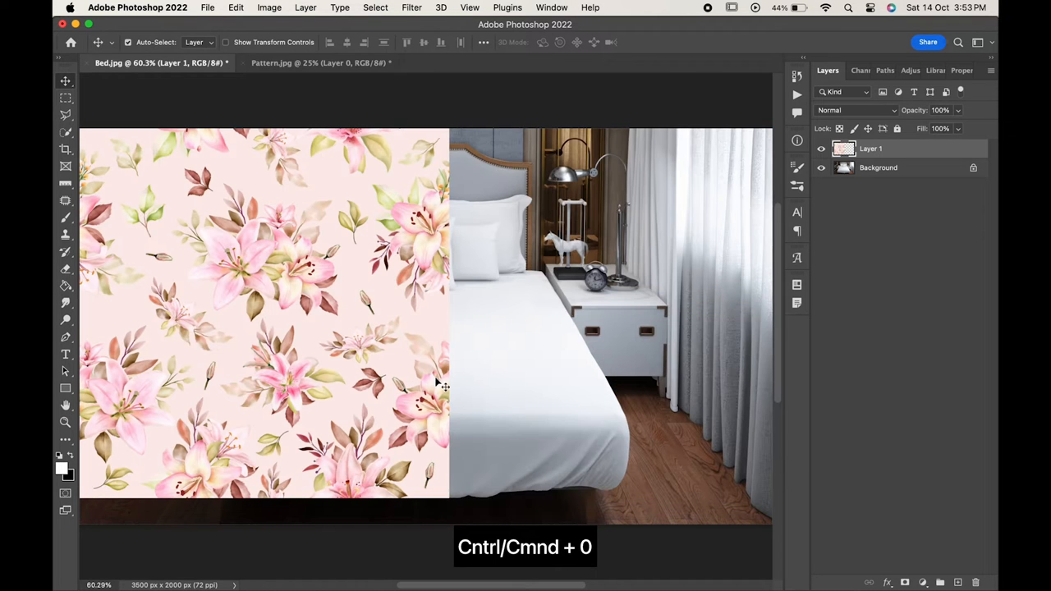
key("cmd+0")
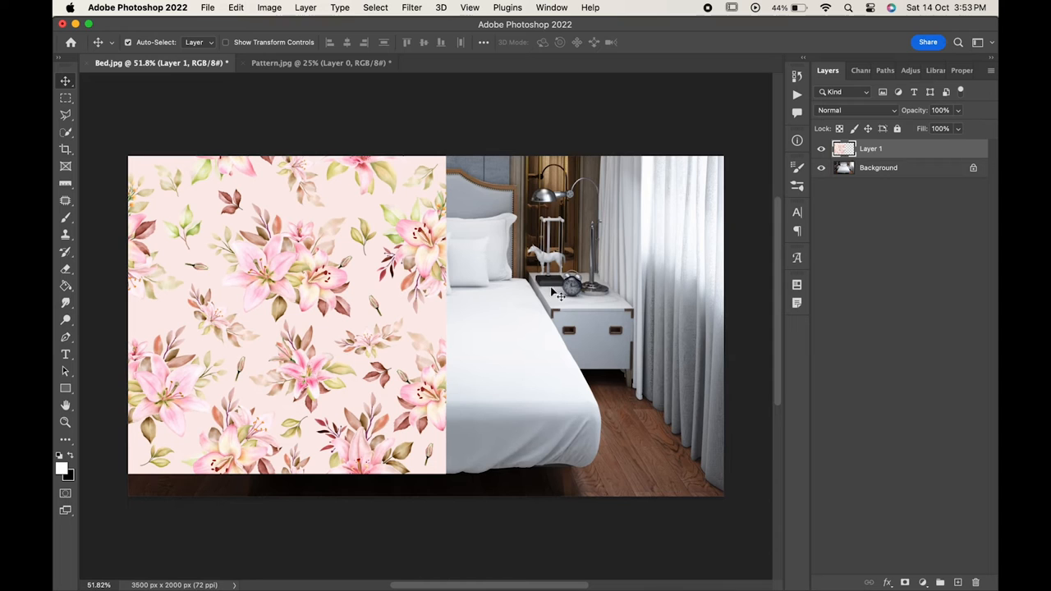
left_click(821, 148)
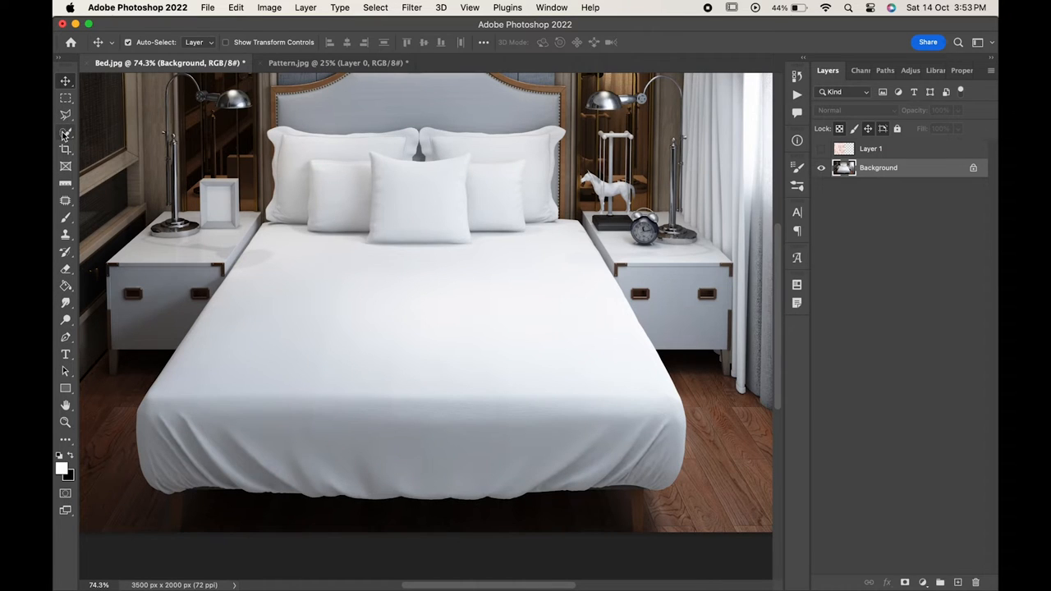
Step: Select the white bed sheet with the Object Selection lasso and duplicate it to its own layer (Cmd+J)
left_click(66, 132)
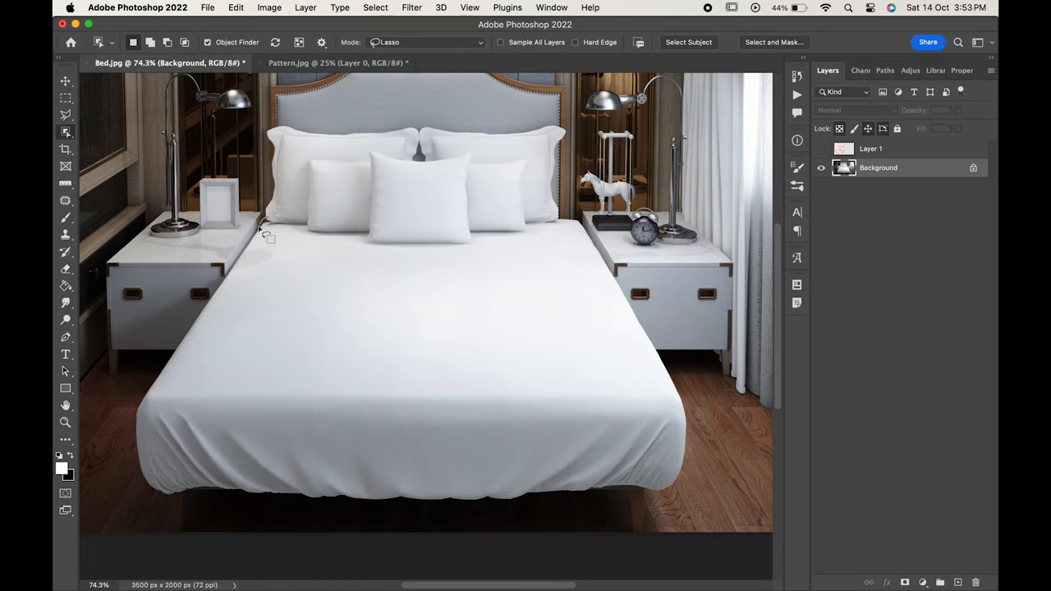
left_click_drag(261, 228, 205, 499)
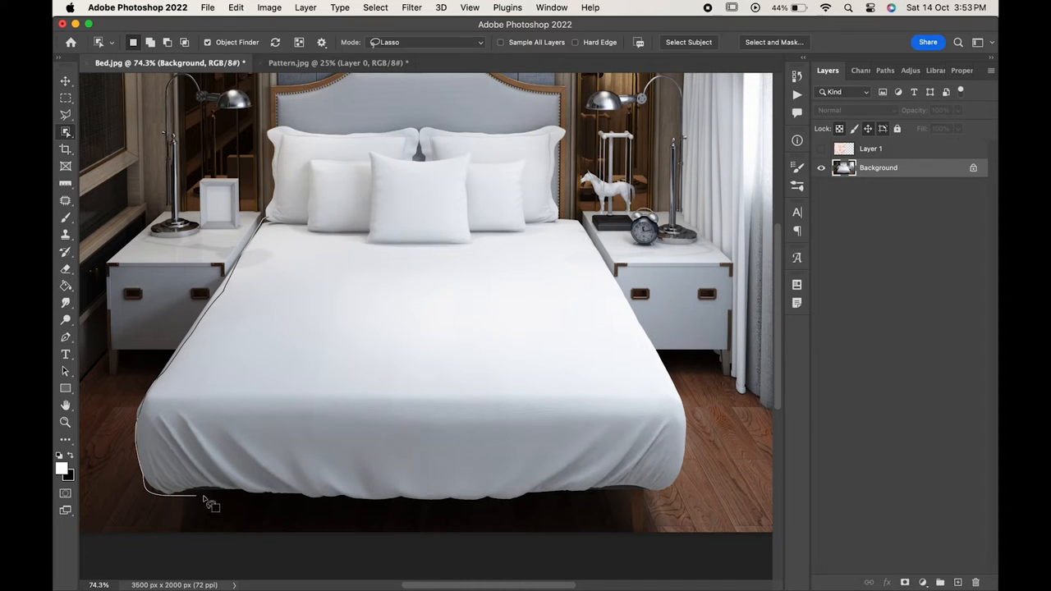
left_click_drag(206, 501, 522, 234)
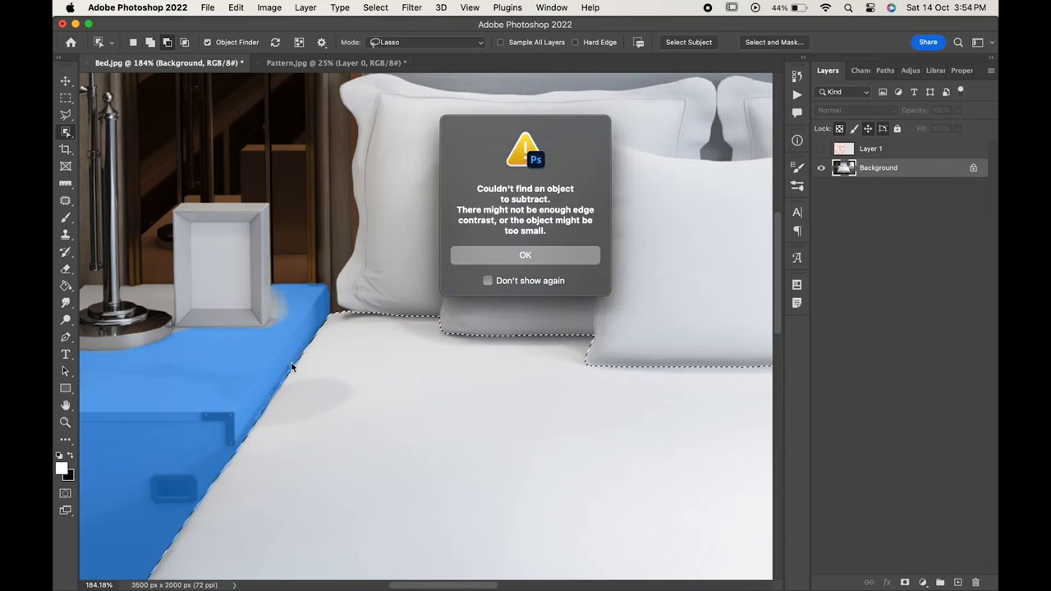
left_click(524, 255)
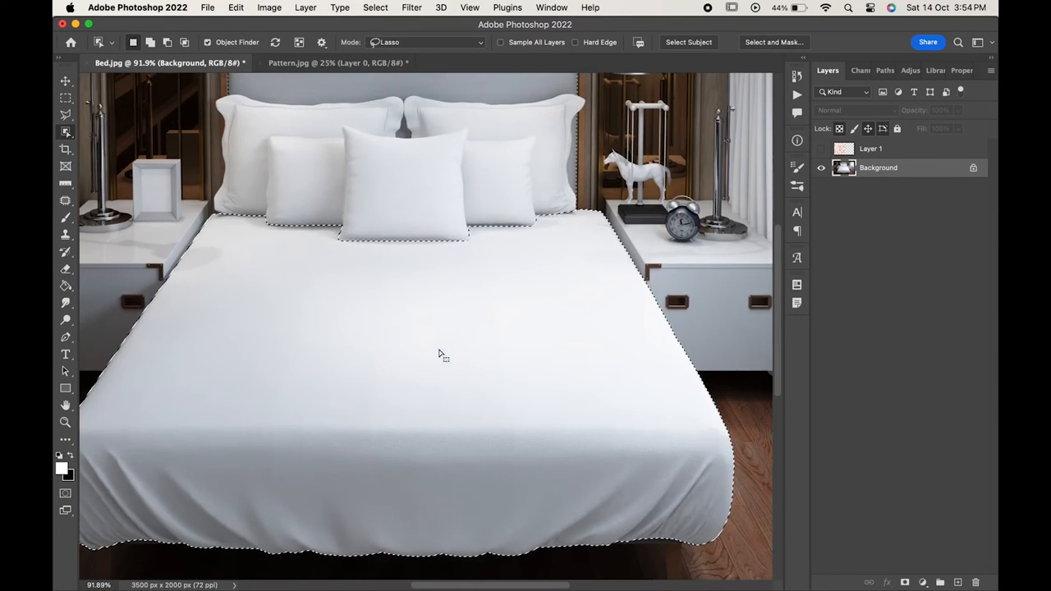
key("cmd+j")
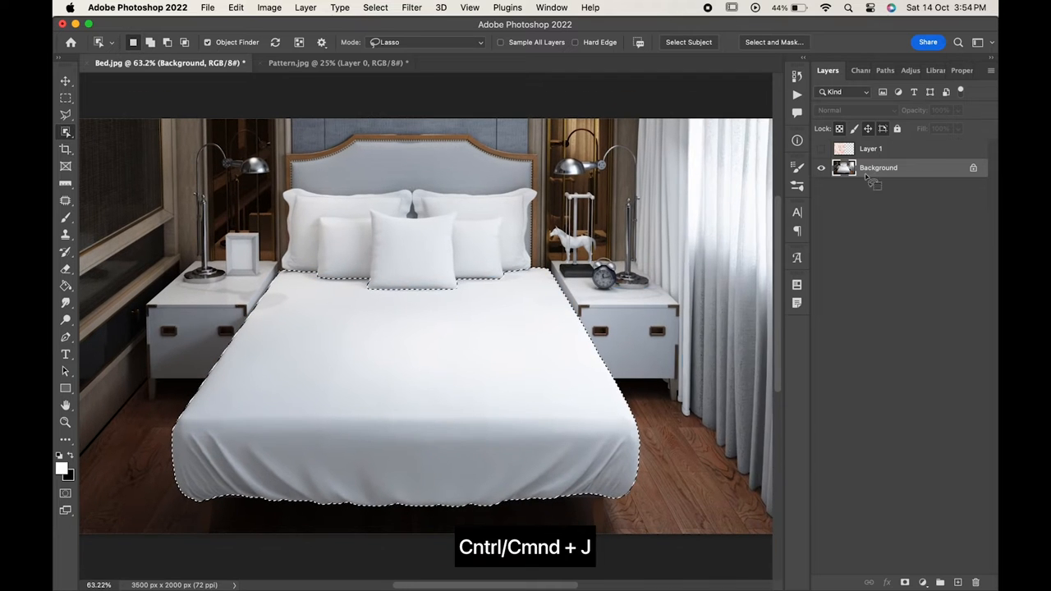
key("cmd+j")
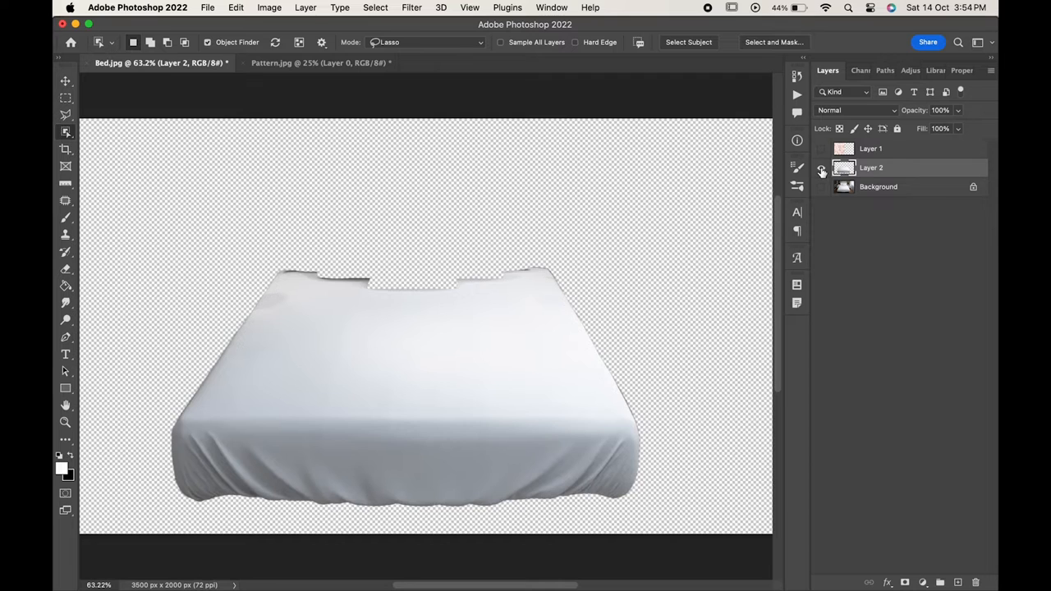
Step: Separate each pillow onto its own layer and add a layer mask to Layer 6
left_click(820, 186)
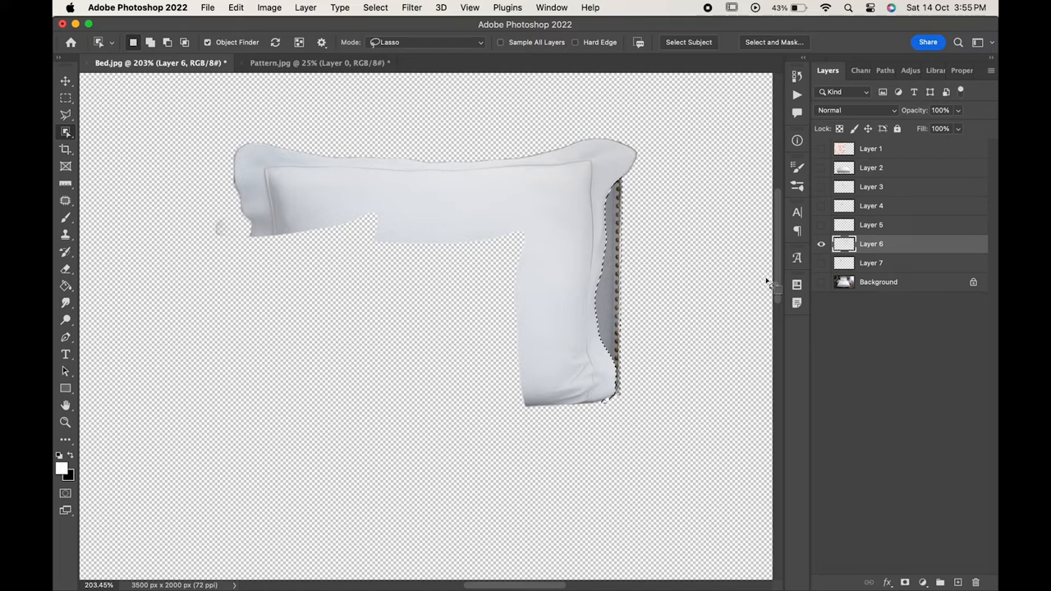
left_click(904, 583)
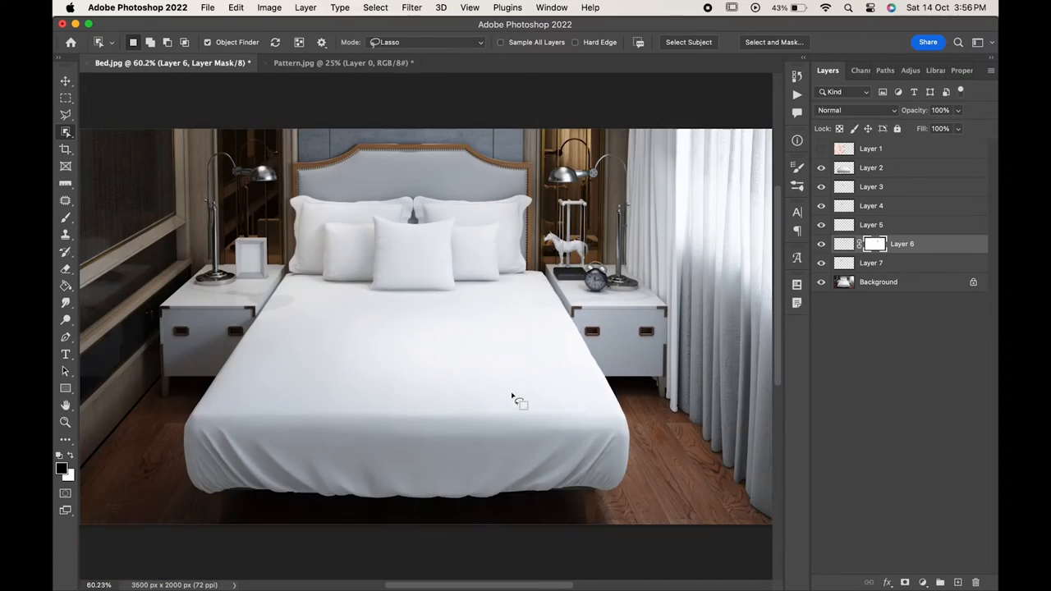
Step: Show Layer 1, clip it to the bed sheet layer, and set its blend mode to Multiply
left_click(822, 282)
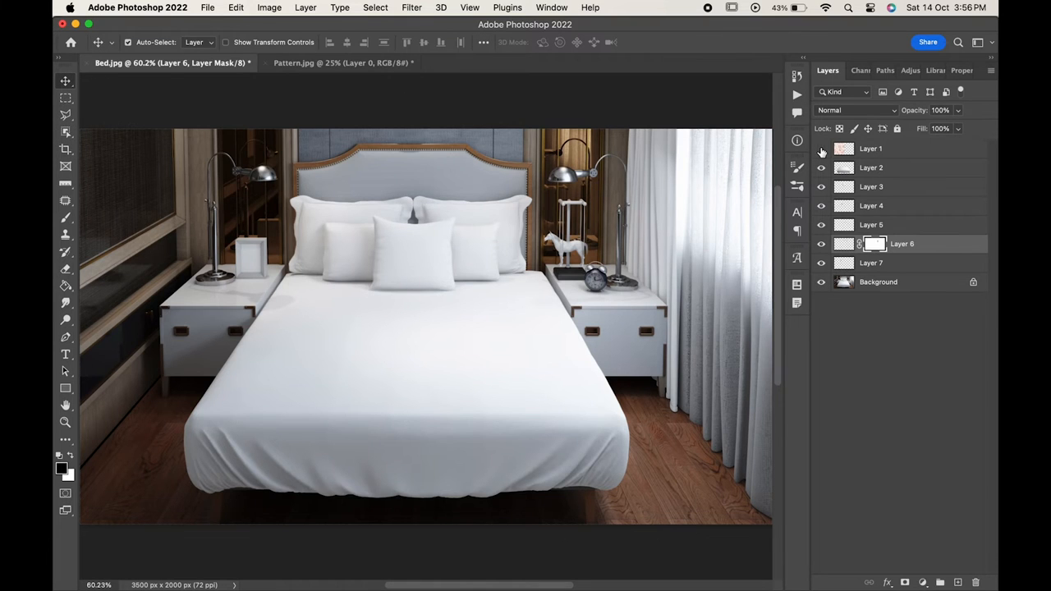
left_click(821, 149)
type("Bed")
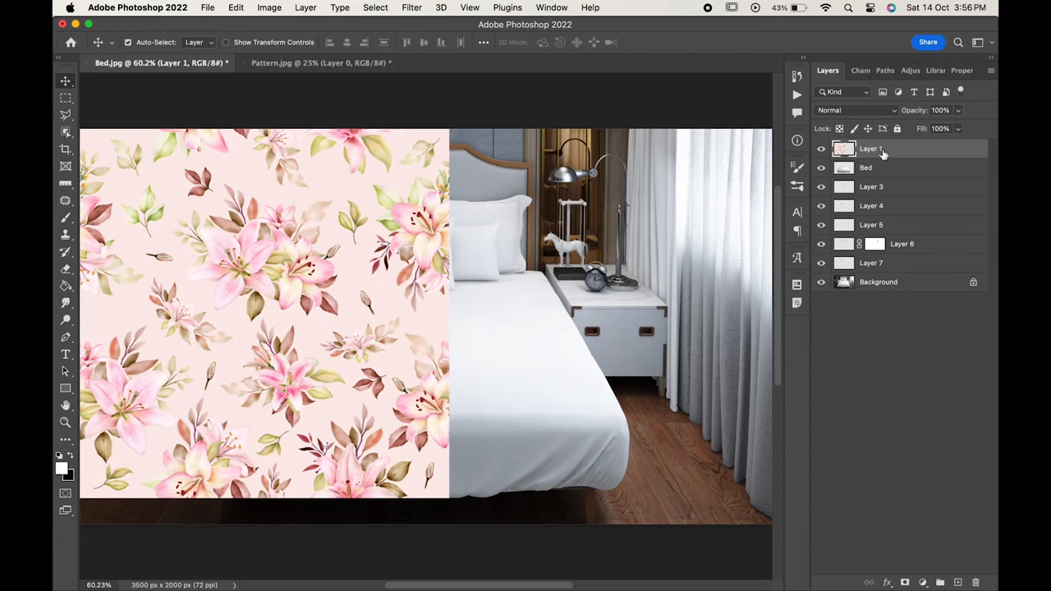
right_click(871, 149)
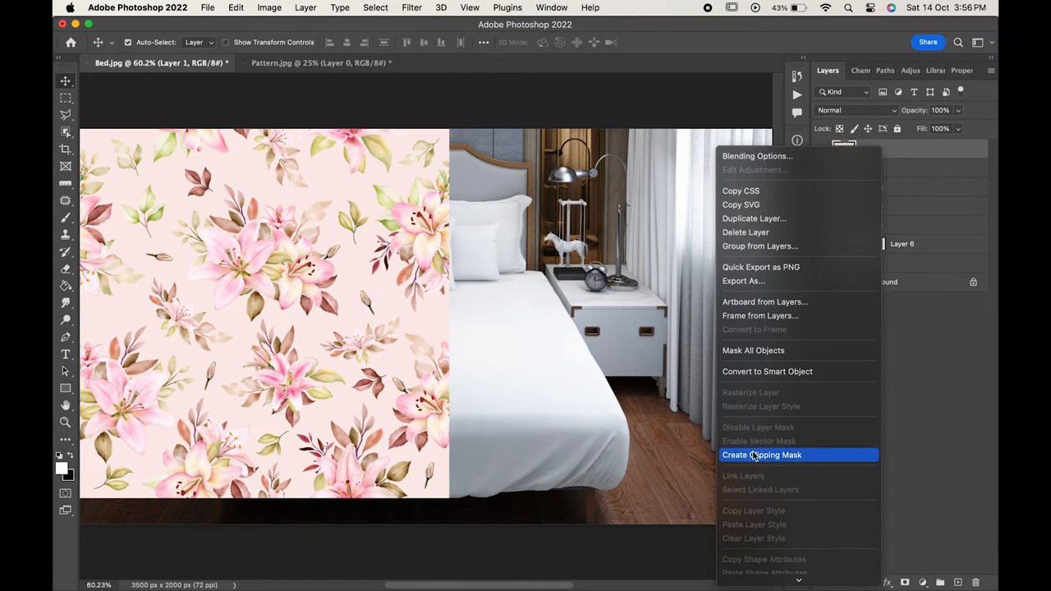
left_click(761, 455)
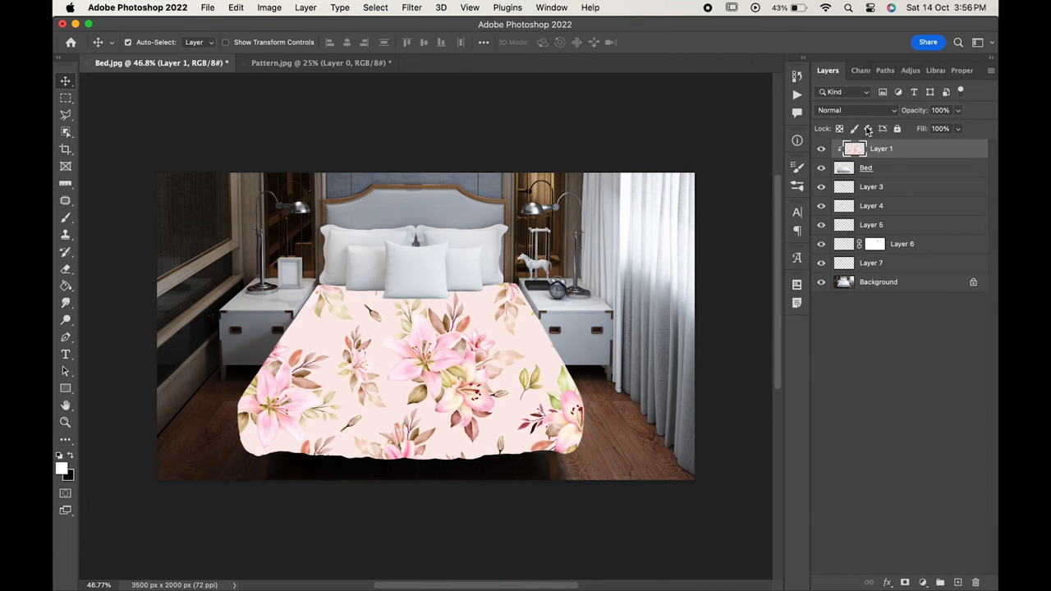
left_click(854, 110)
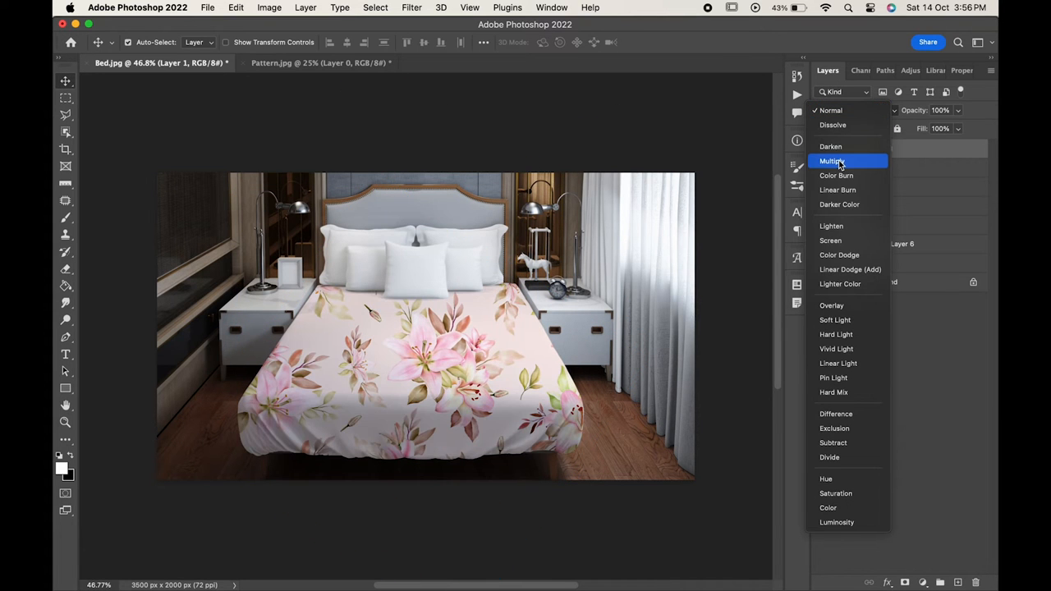
left_click(832, 161)
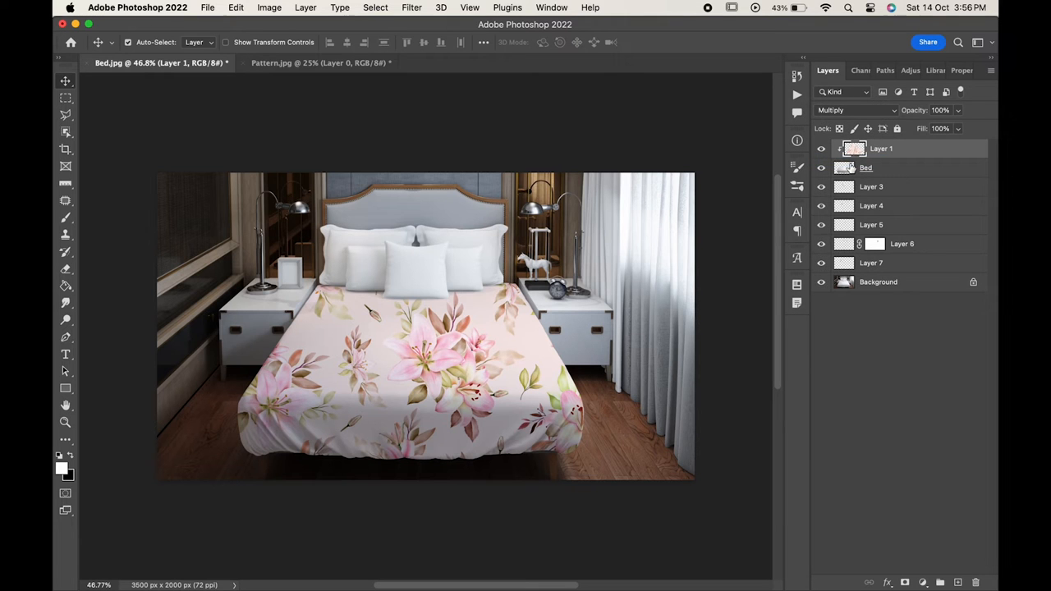
Step: In Blending Options, split the Underlying Layer white Blend If slider so sheet highlights fade through
right_click(880, 148)
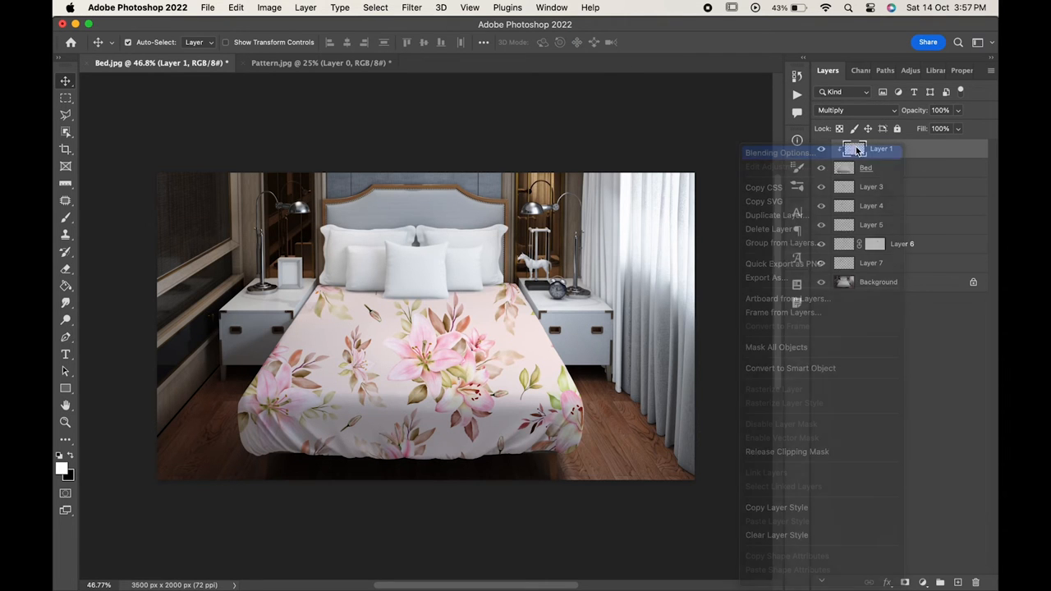
left_click(778, 152)
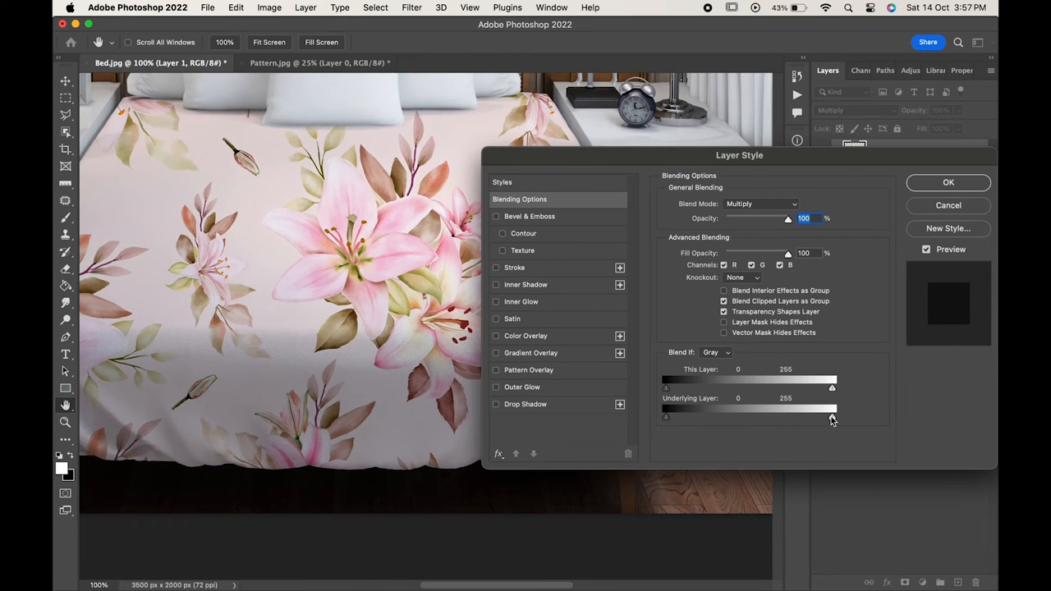
left_click_drag(832, 417, 827, 417)
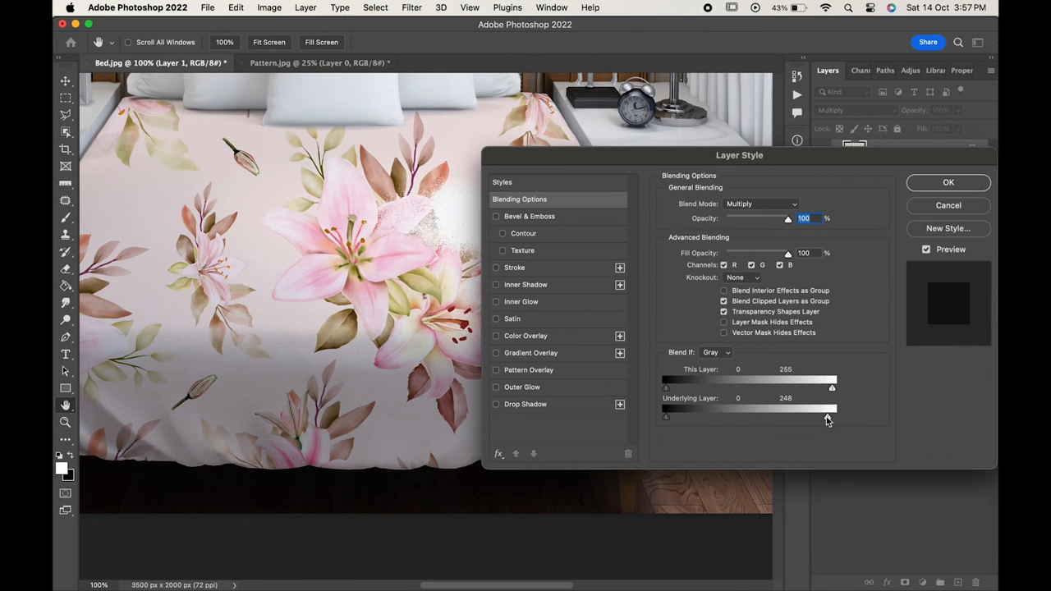
left_click_drag(832, 408, 813, 419)
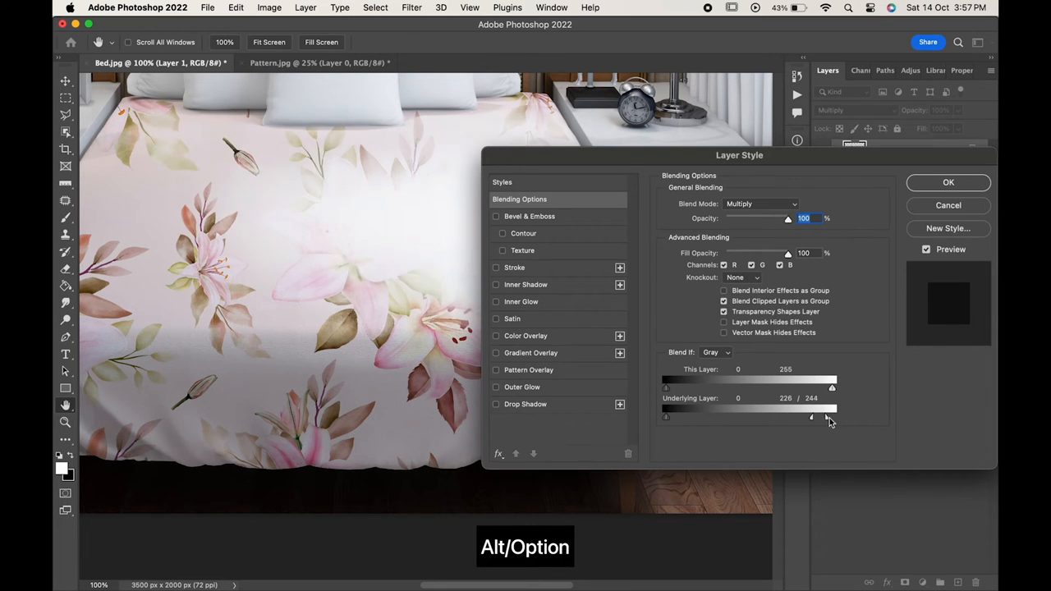
left_click_drag(832, 419, 833, 419)
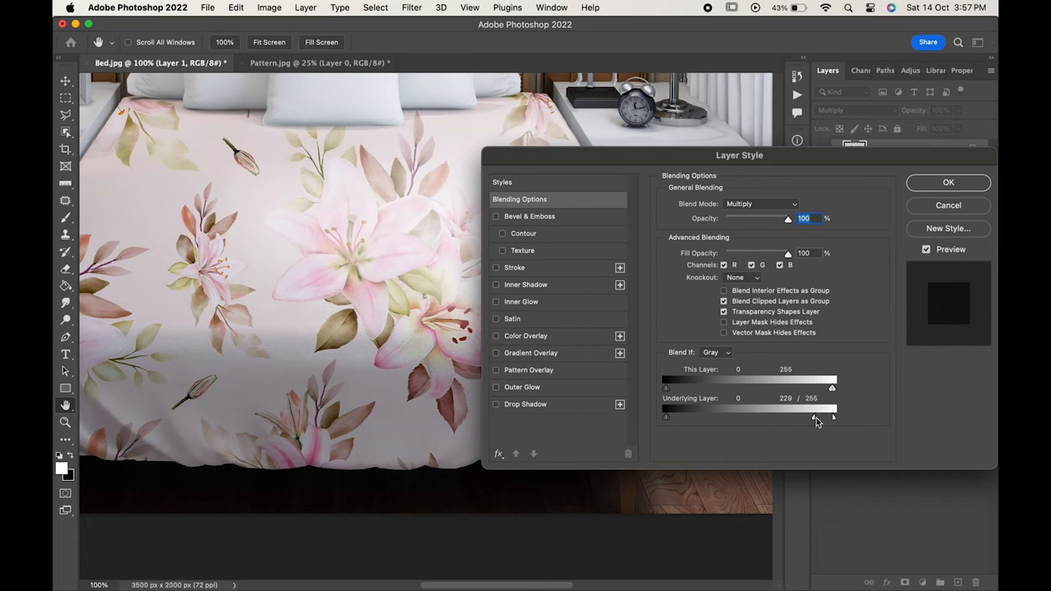
left_click_drag(832, 418, 828, 418)
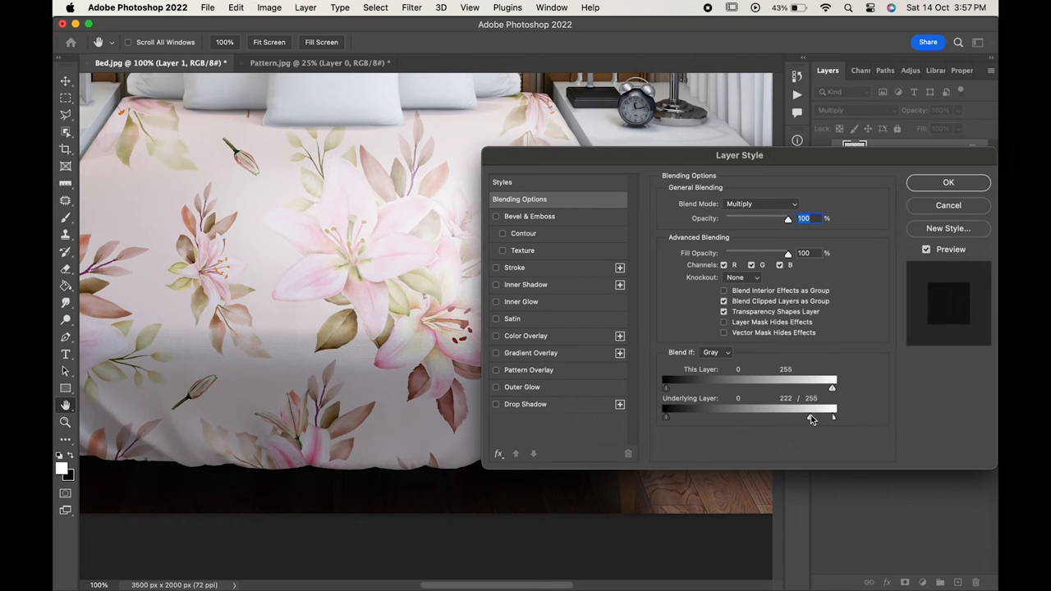
left_click_drag(832, 417, 818, 417)
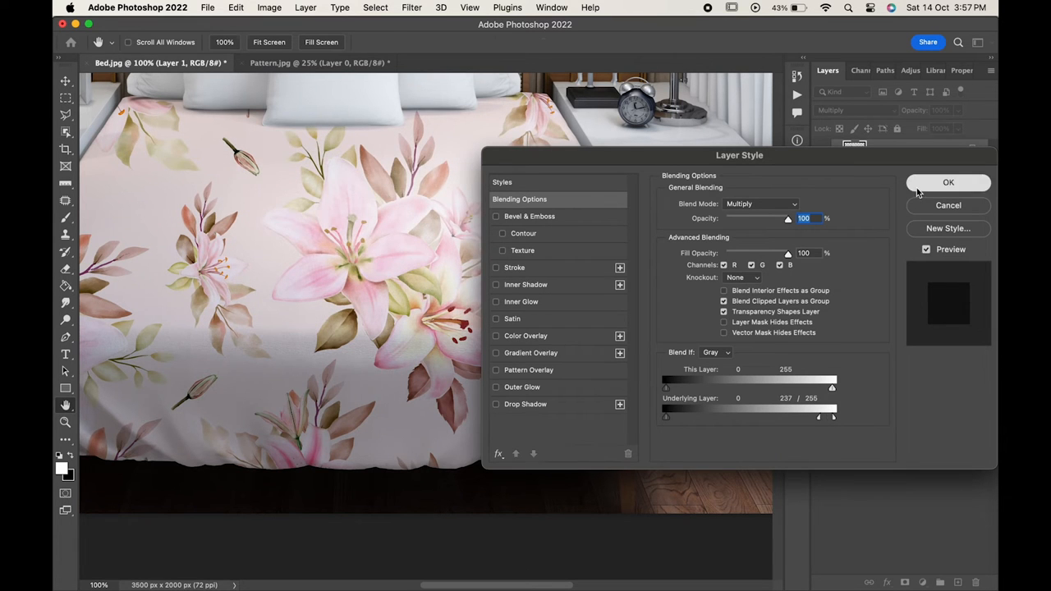
left_click(948, 182)
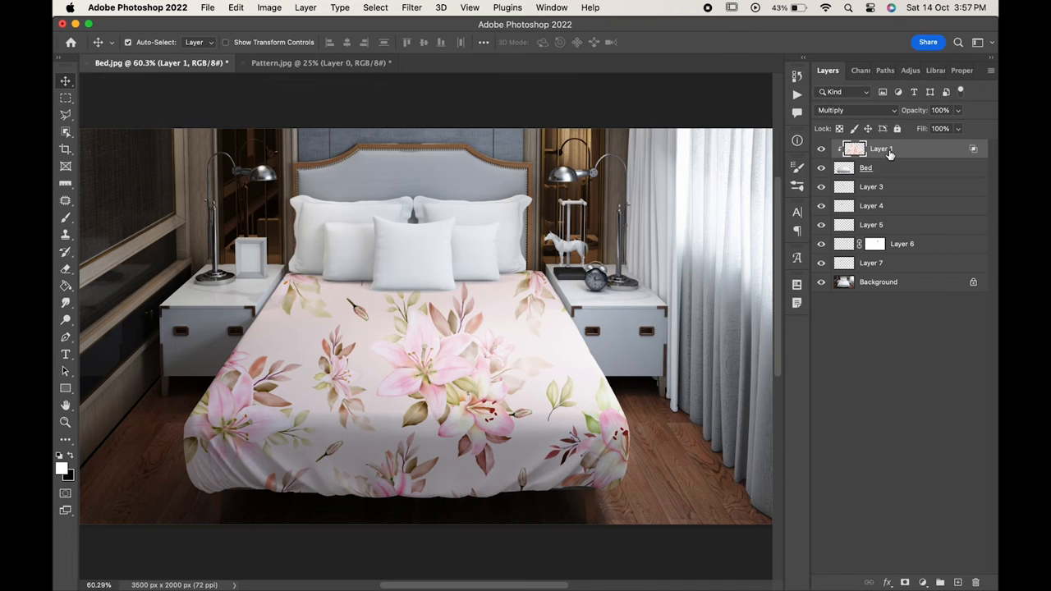
mouse_move(885, 156)
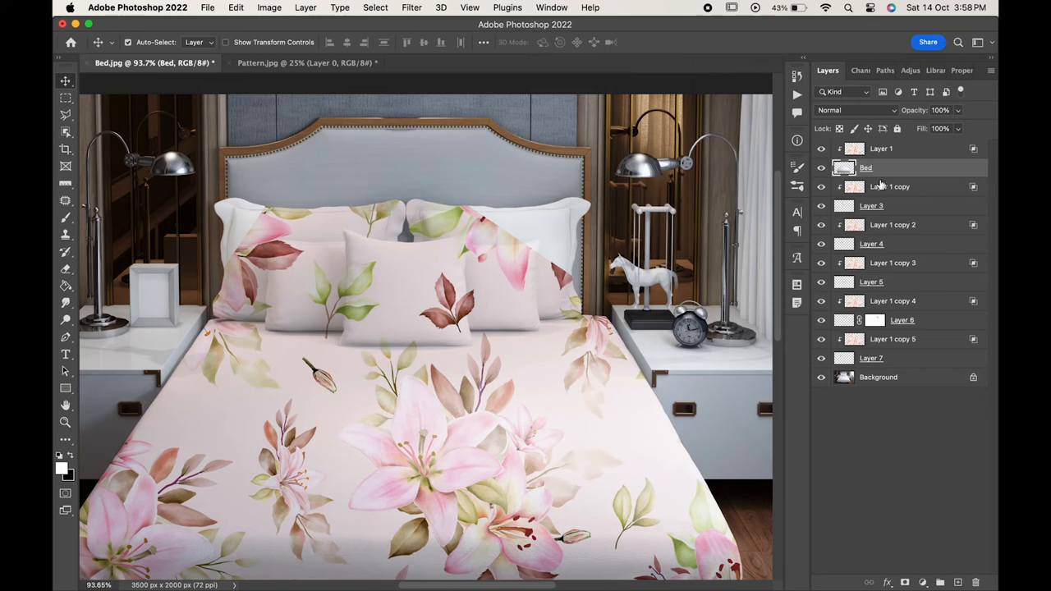
Step: Duplicate the pattern layer above each pillow layer and clip the copies onto Layers 3–7
left_click(890, 186)
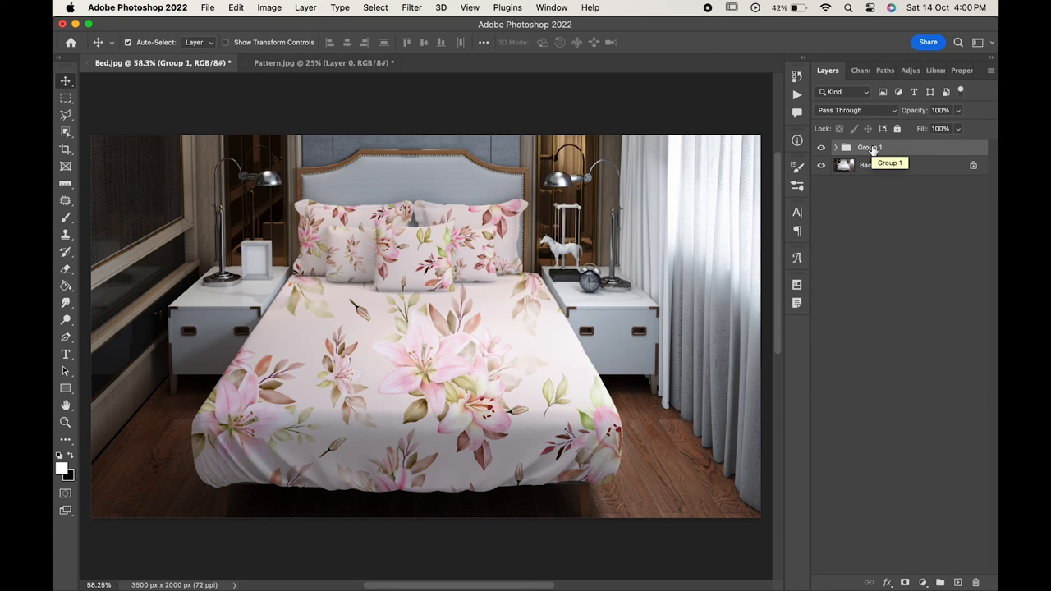
Step: Add a Curves adjustment pulled down slightly and clip it to Group 1
left_click(921, 581)
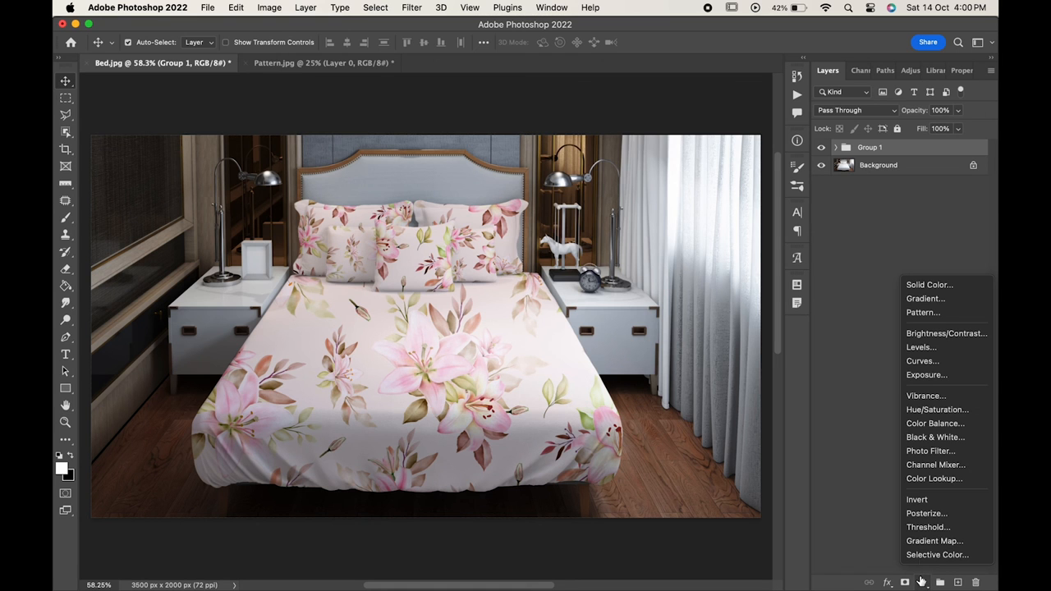
left_click(921, 361)
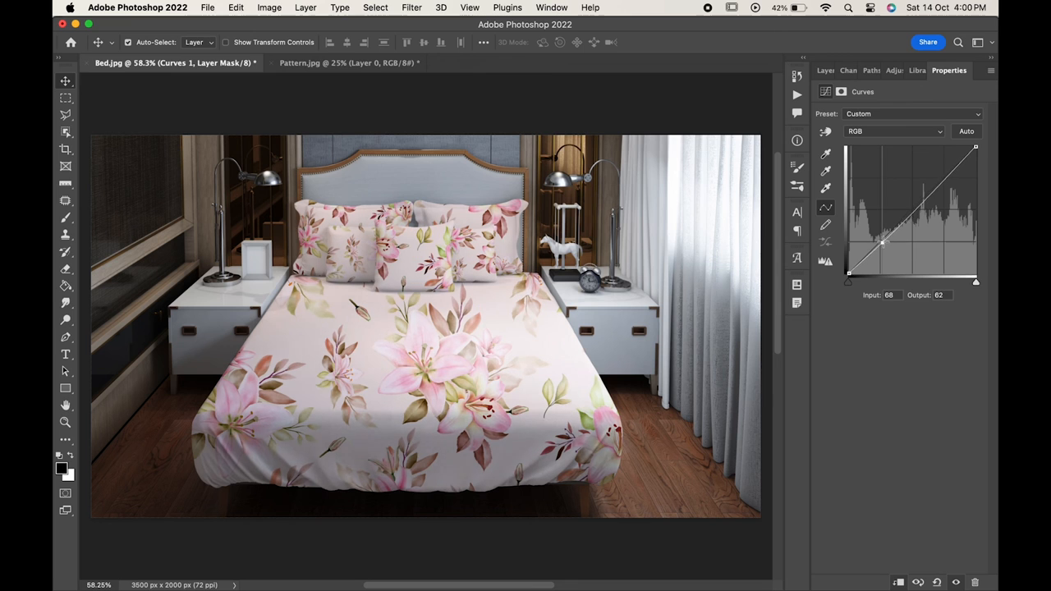
left_click_drag(883, 242, 943, 187)
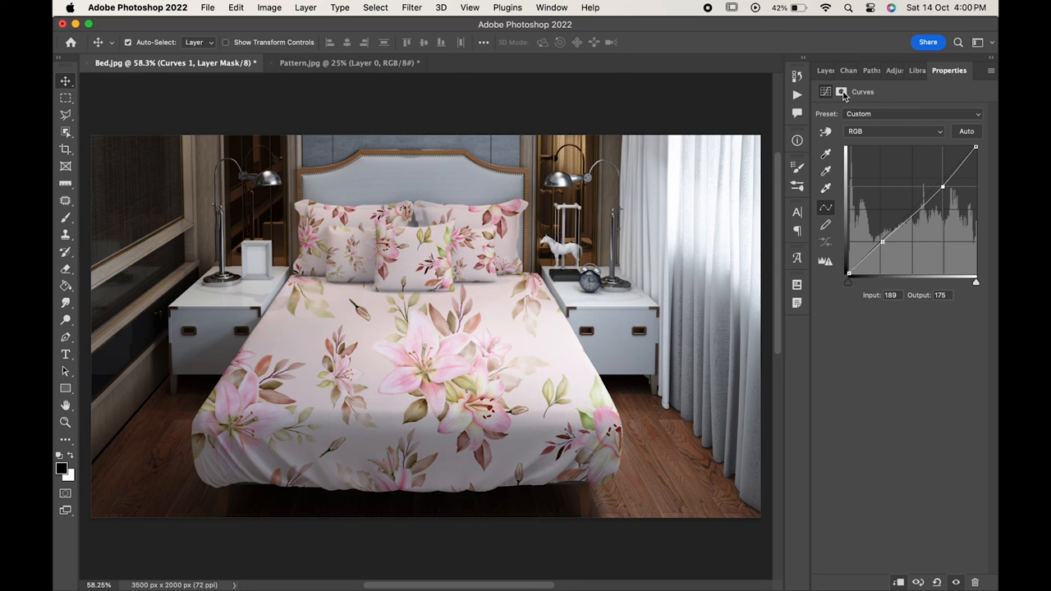
left_click(828, 70)
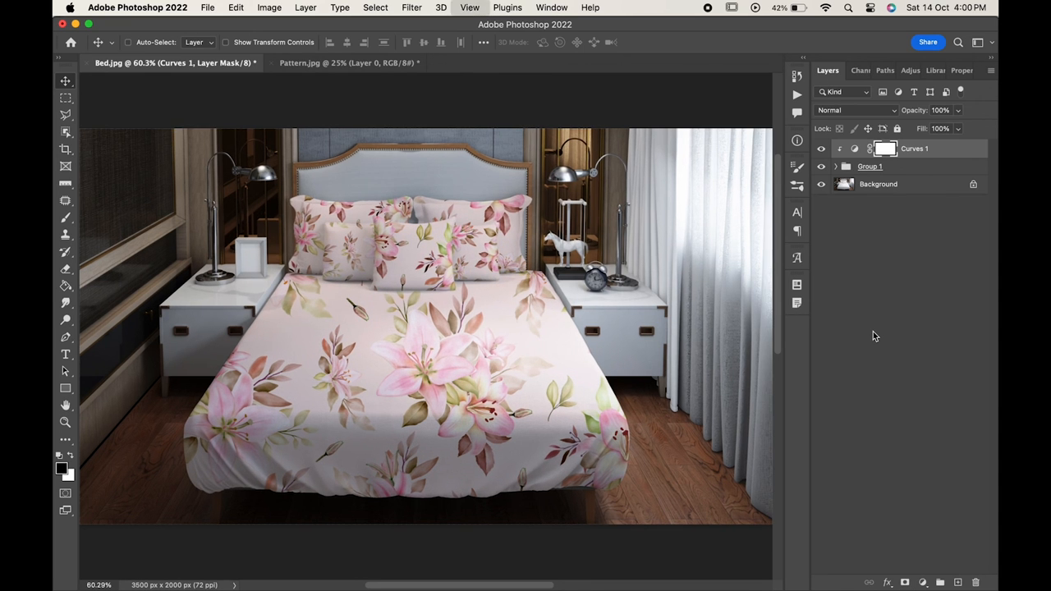